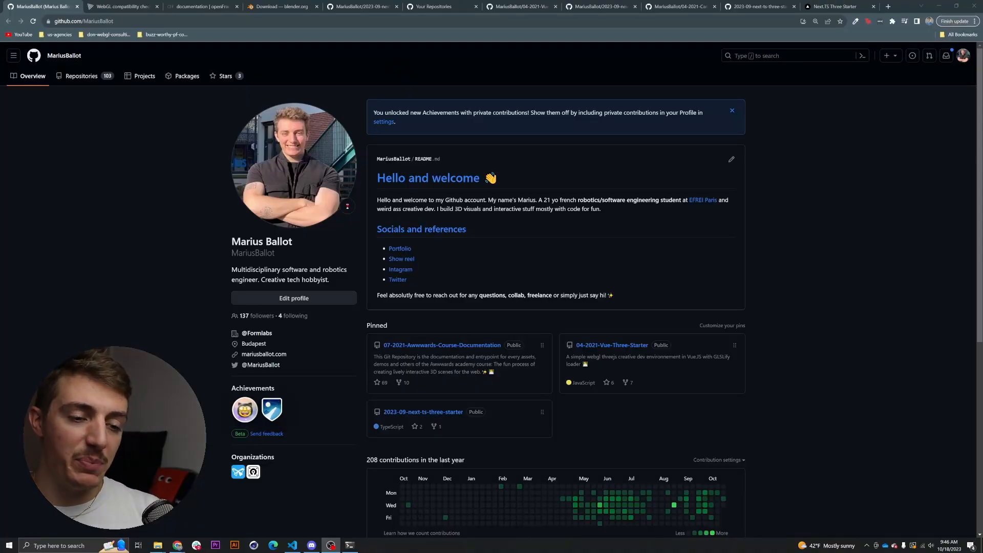
Open the three.js manual's Installation page and scroll through its setup and CDN sections
left_click(123, 7)
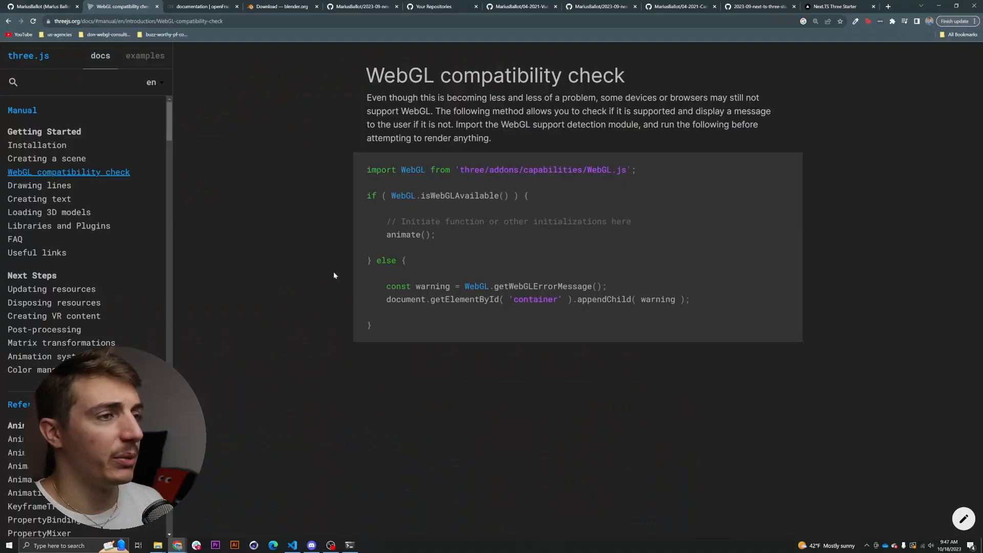
mouse_move(63, 147)
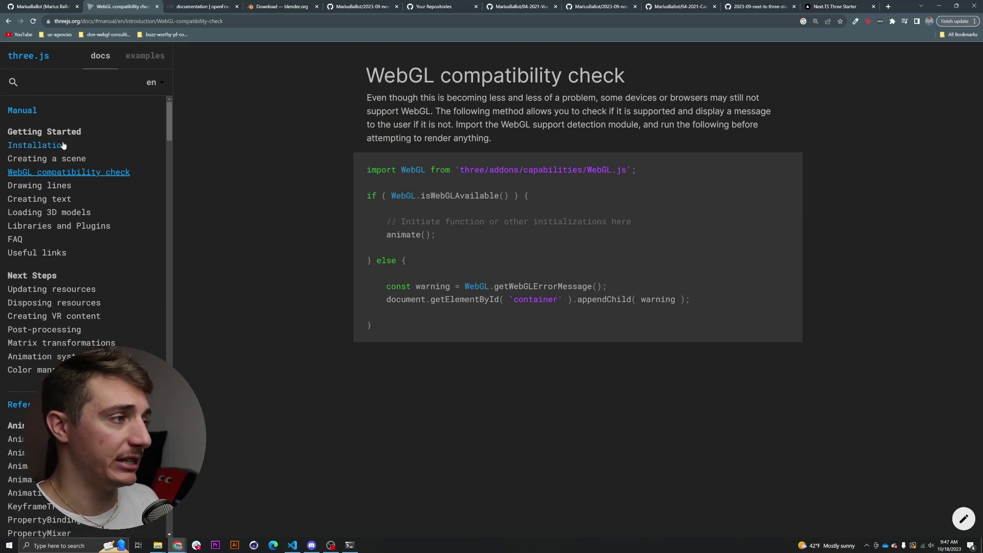
left_click(37, 144)
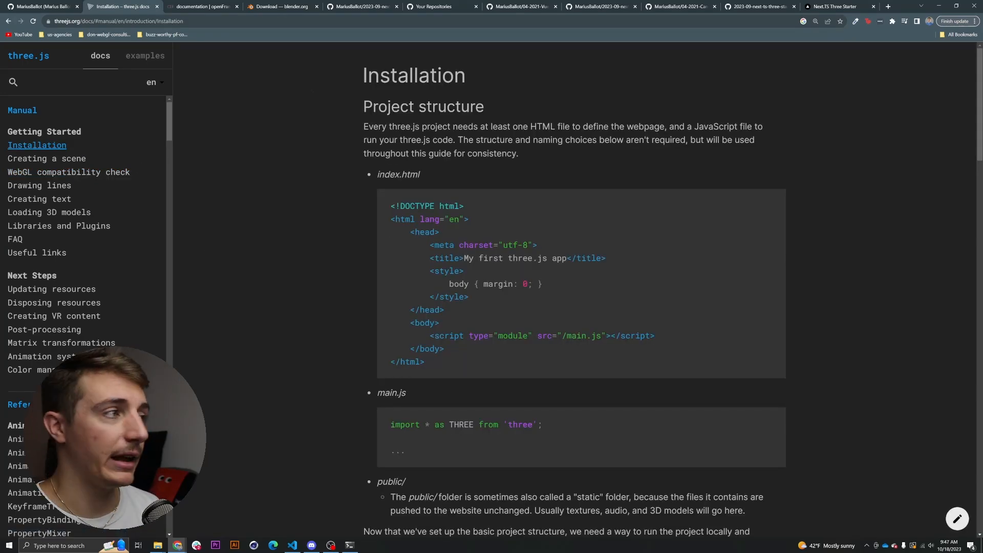
scroll("down", 3)
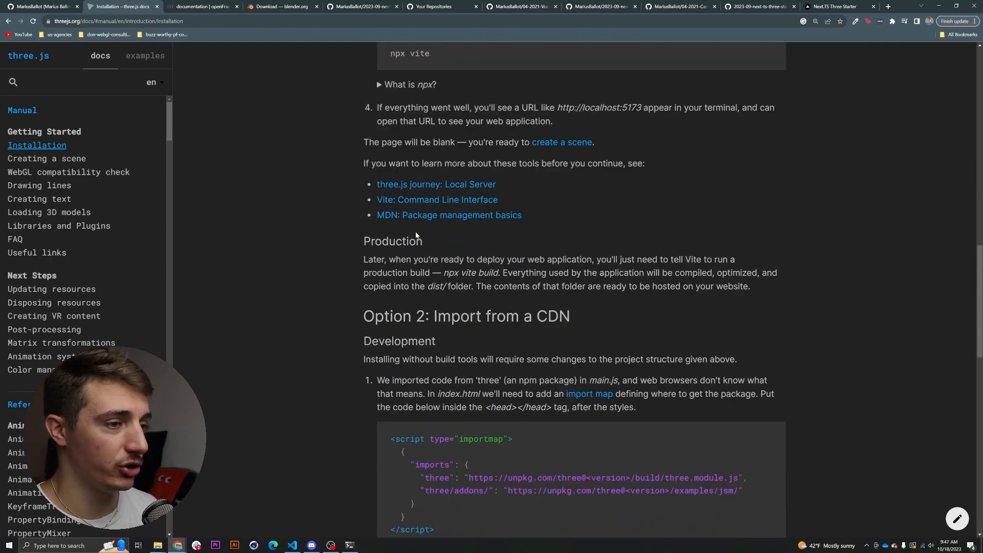
left_click(199, 6)
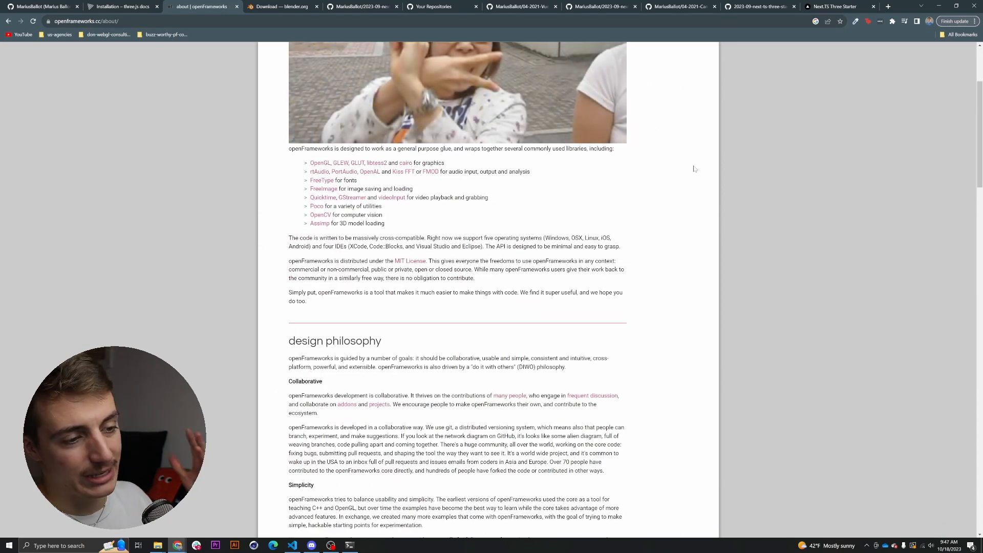
Scroll through the openFrameworks About page covering bundled libraries and design philosophy
scroll("down", 3)
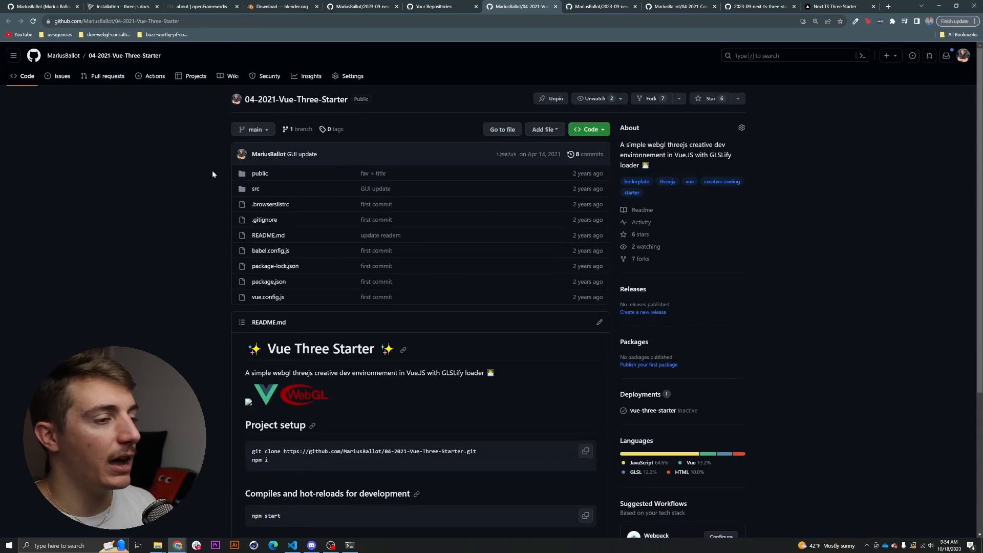
mouse_move(182, 209)
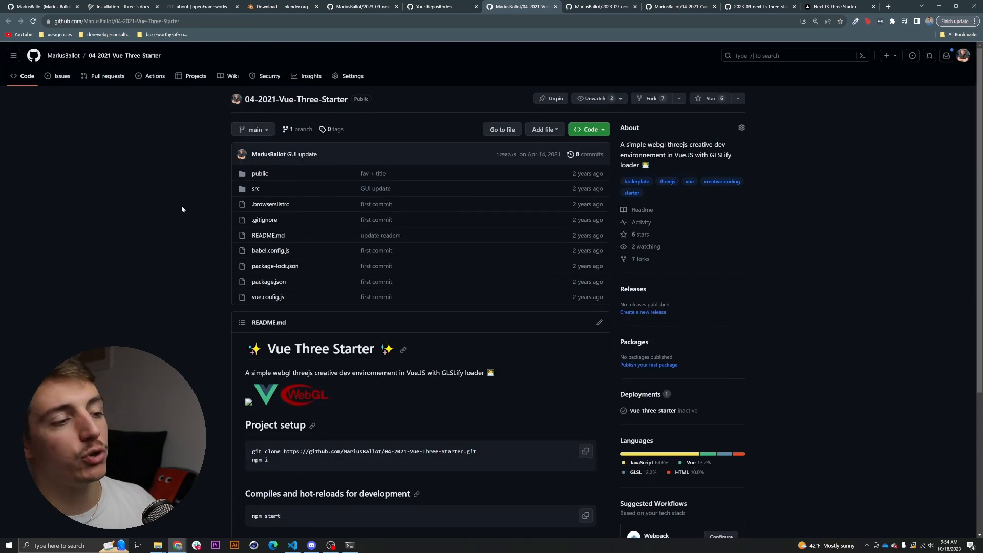
Scroll the 04-2021-Vue-Three-Starter repository page down to its README setup commands
scroll("down", 3)
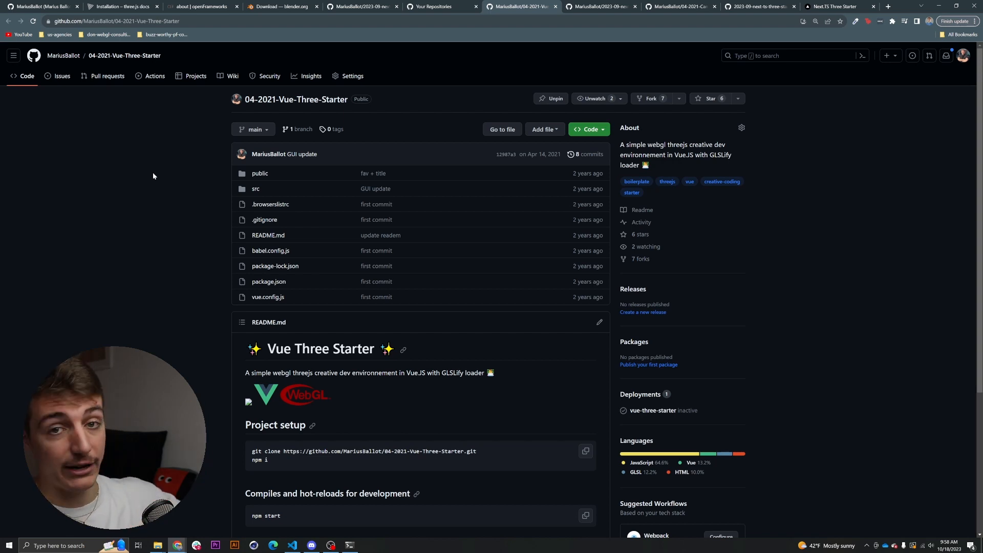
mouse_move(519, 9)
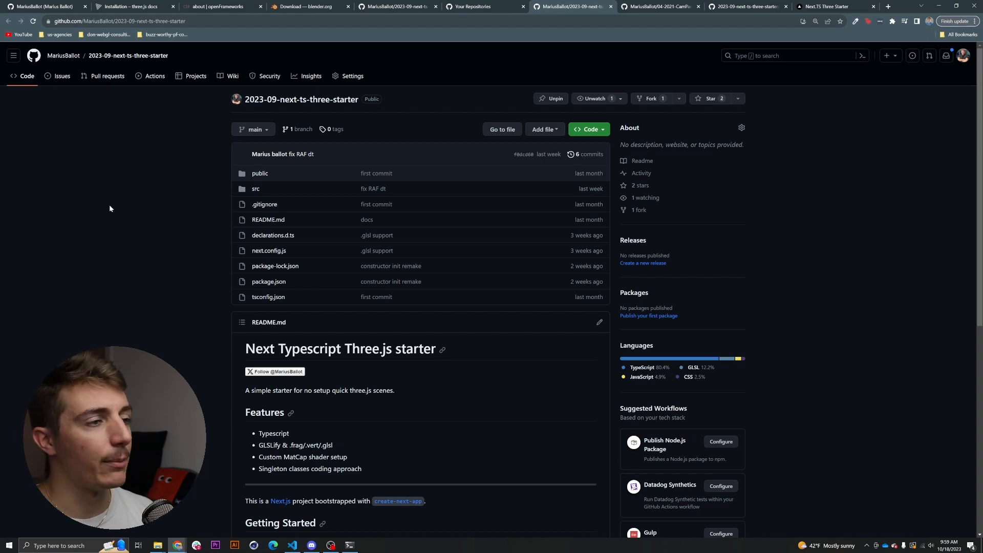
mouse_move(115, 201)
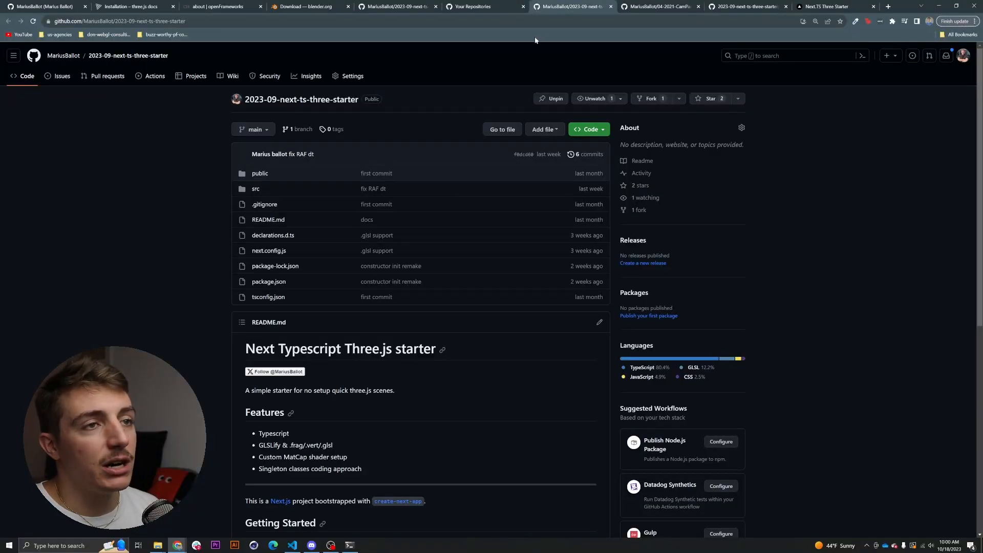
Switch to the tab showing the 'the Purity of Noise' site with its 3D sphere
left_click(664, 7)
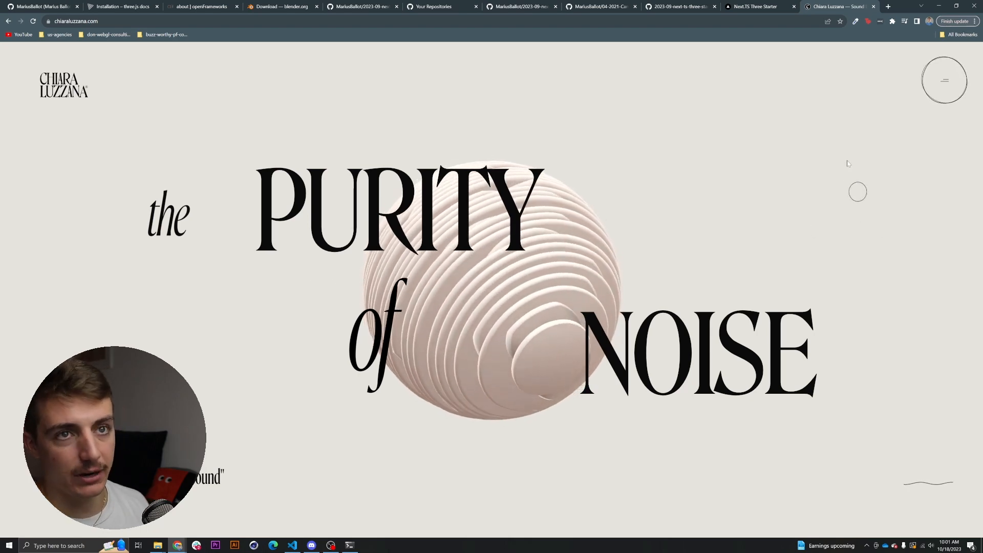
mouse_move(822, 7)
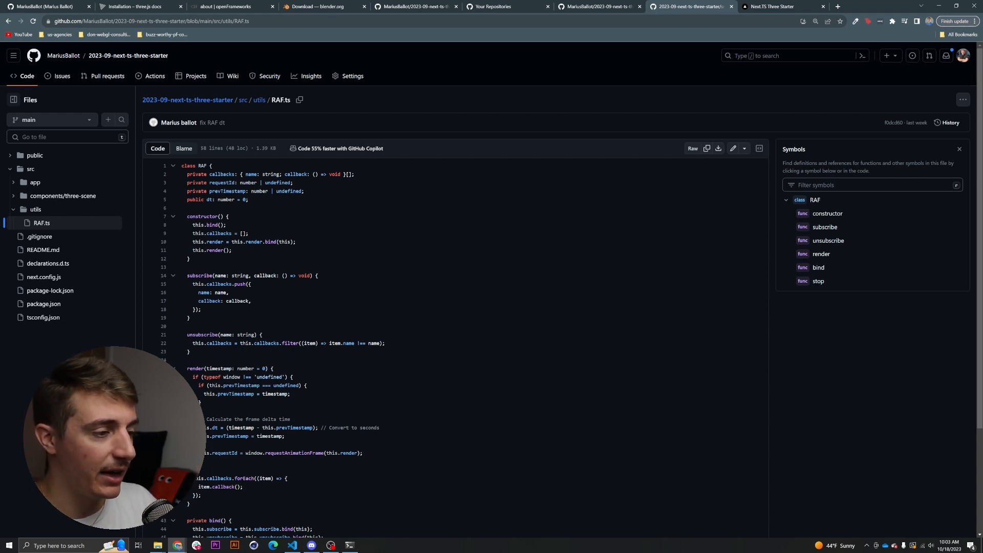
Scroll through RAF.ts down to the stop method and the singleton instance
scroll("down", 3)
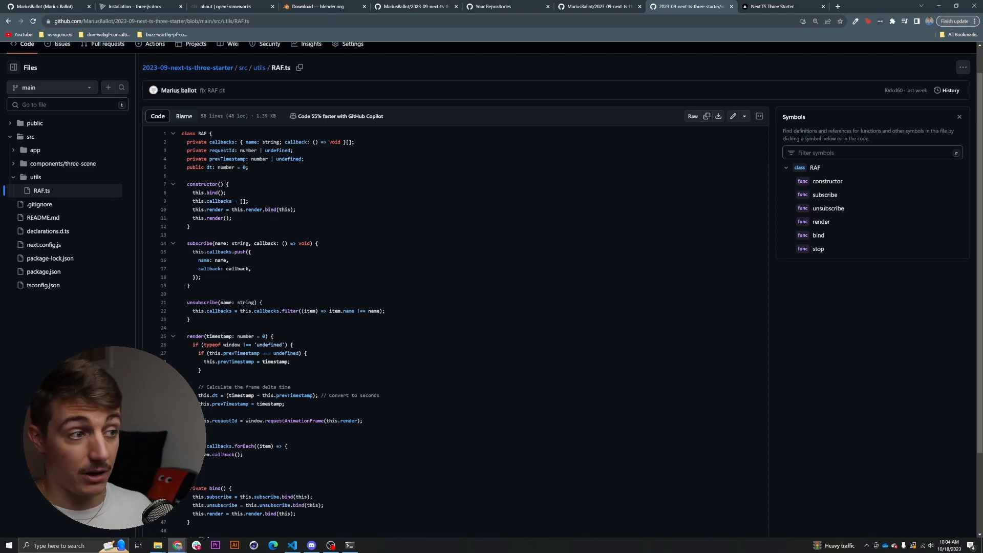
scroll("down", 3)
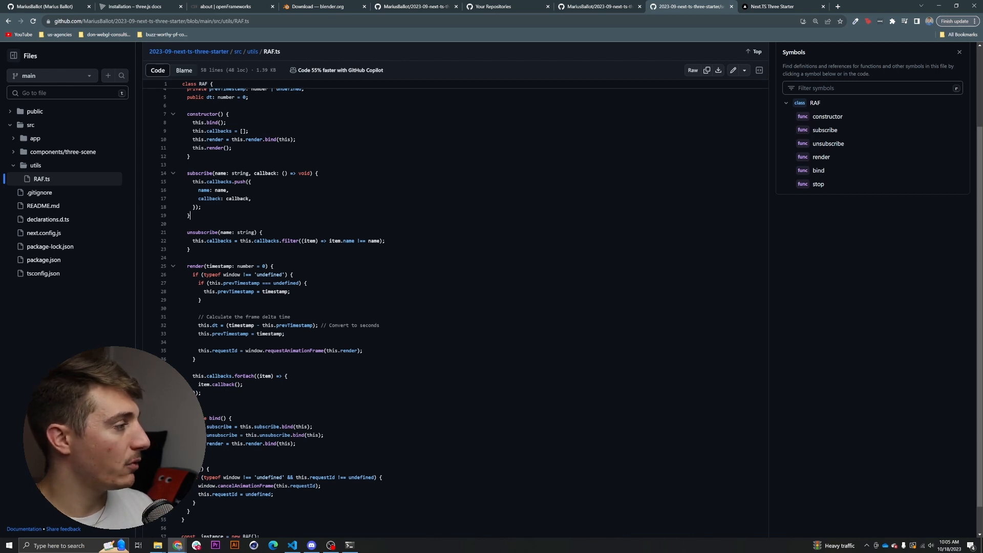
Switch to VS Code and open the three-wave-shader project's .gitignore file
left_click(776, 6)
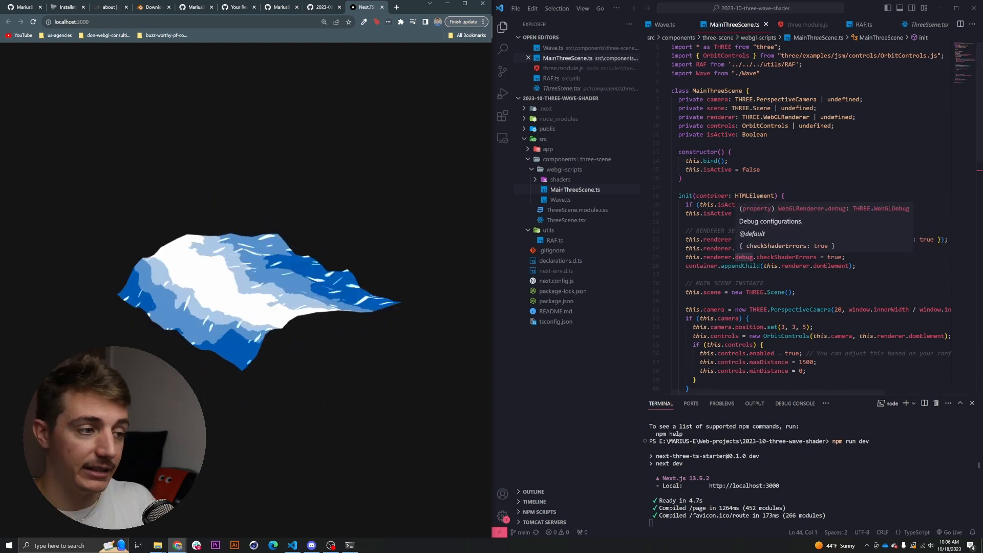
left_click(551, 250)
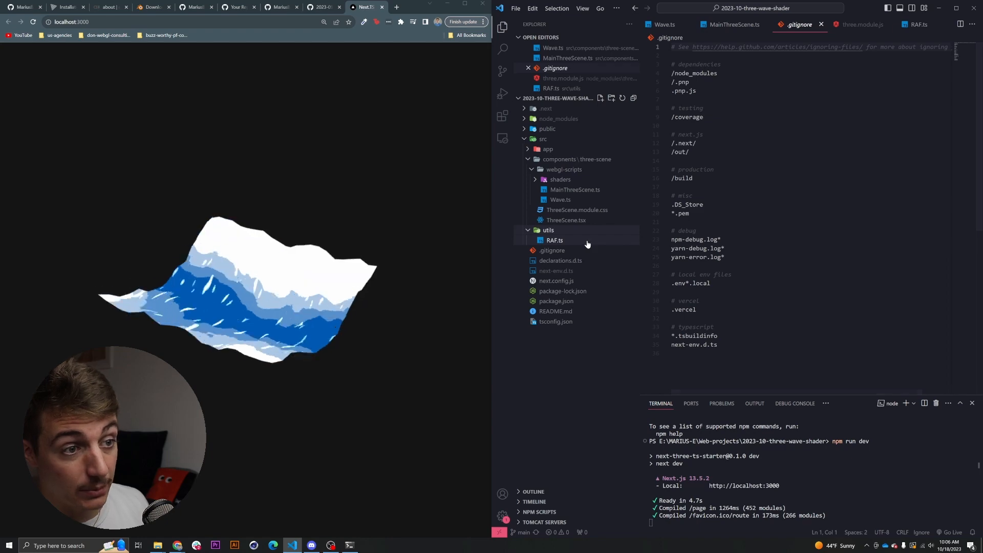